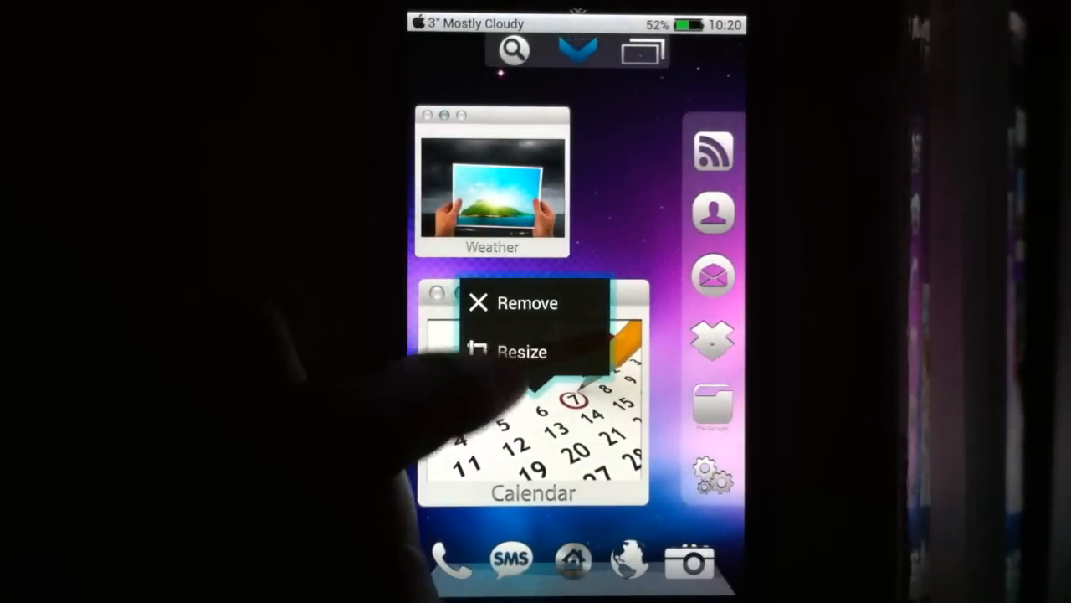
Resize the Calendar widget to a smaller size and confirm it
click(520, 350)
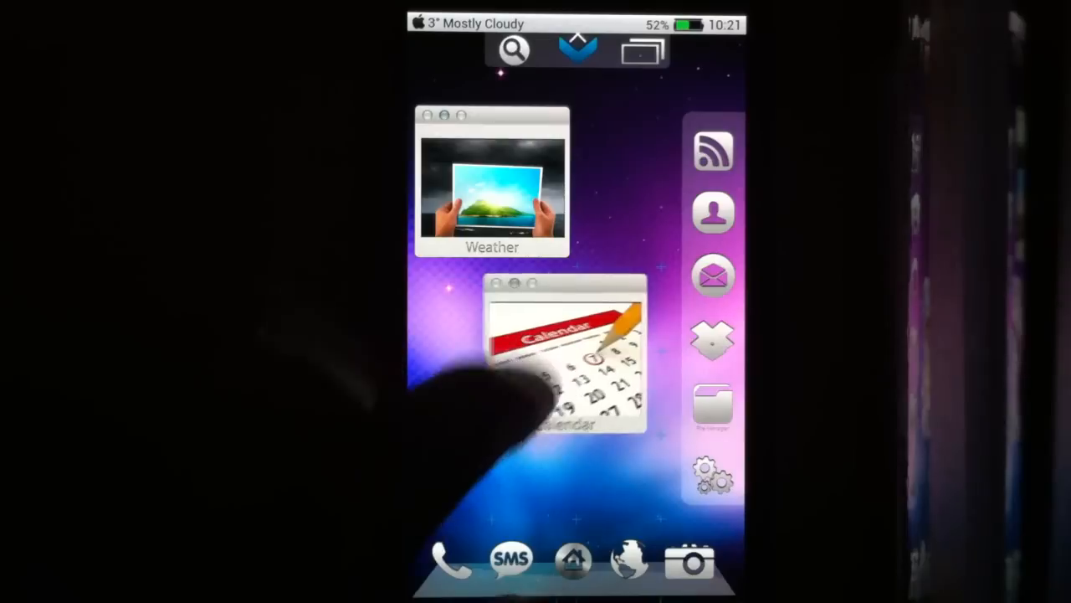
click(565, 360)
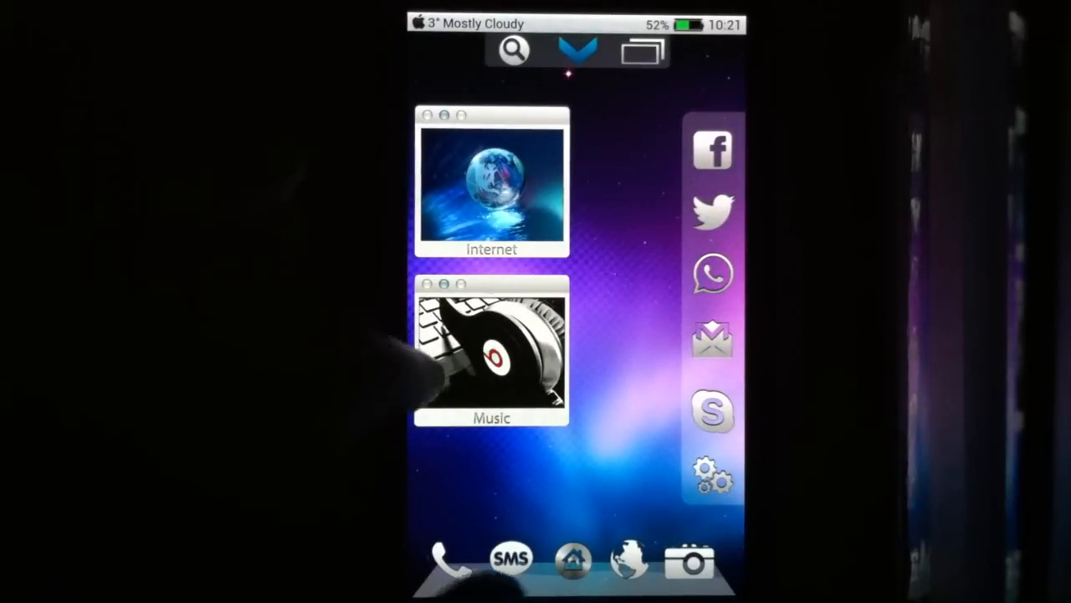
Swipe across home screens to the page with the Mac-style status bar and search widget
scroll(left, 3)
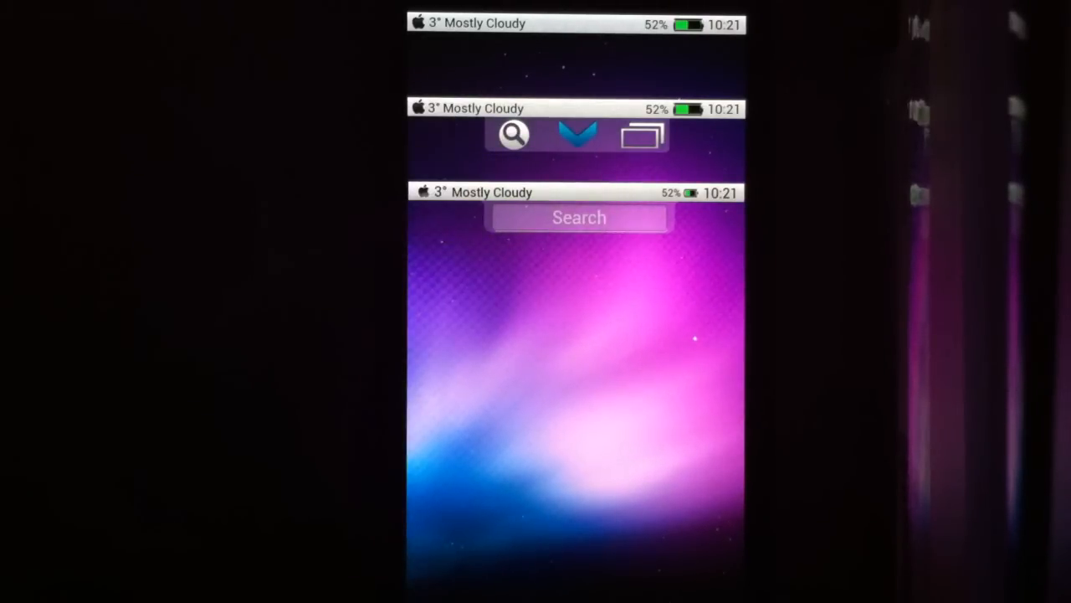
mouse_move(477, 393)
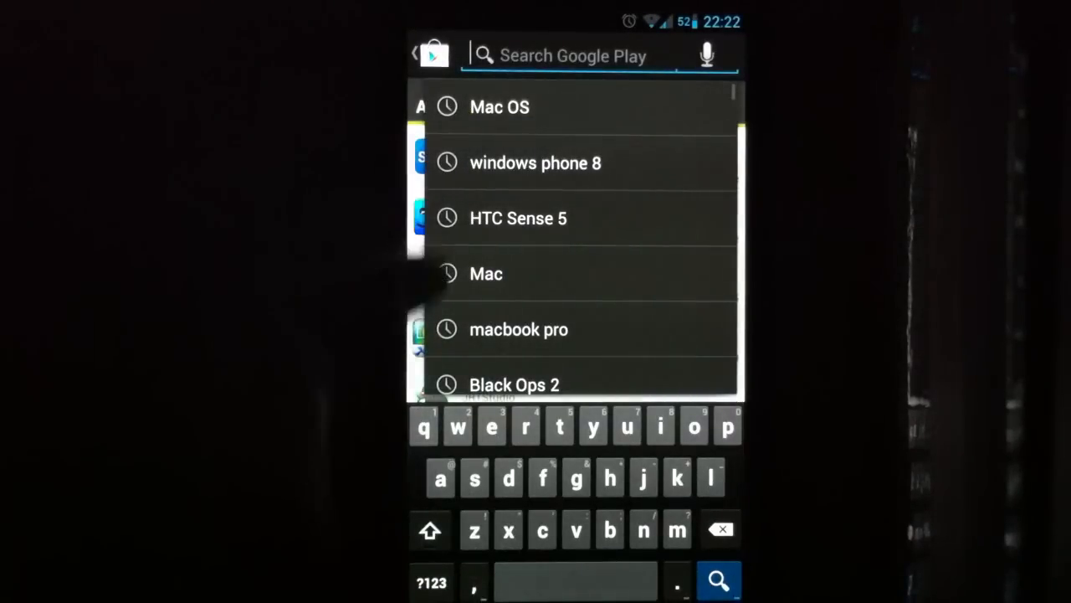
Search the Play Store for 'uccw', retrying after the connection timeout
text(y)
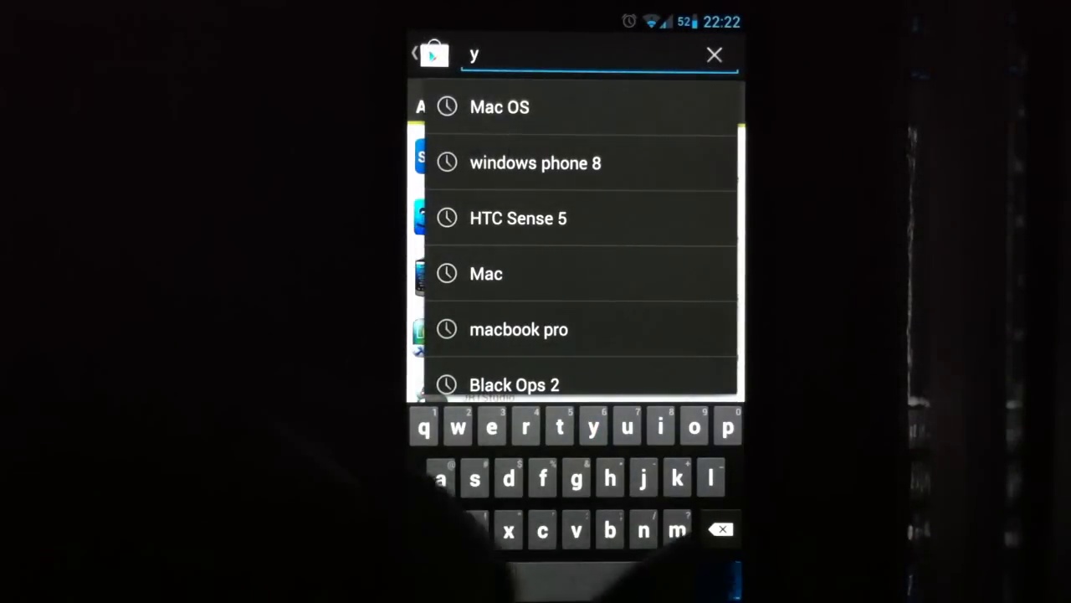
click(627, 425)
text(uccw.)
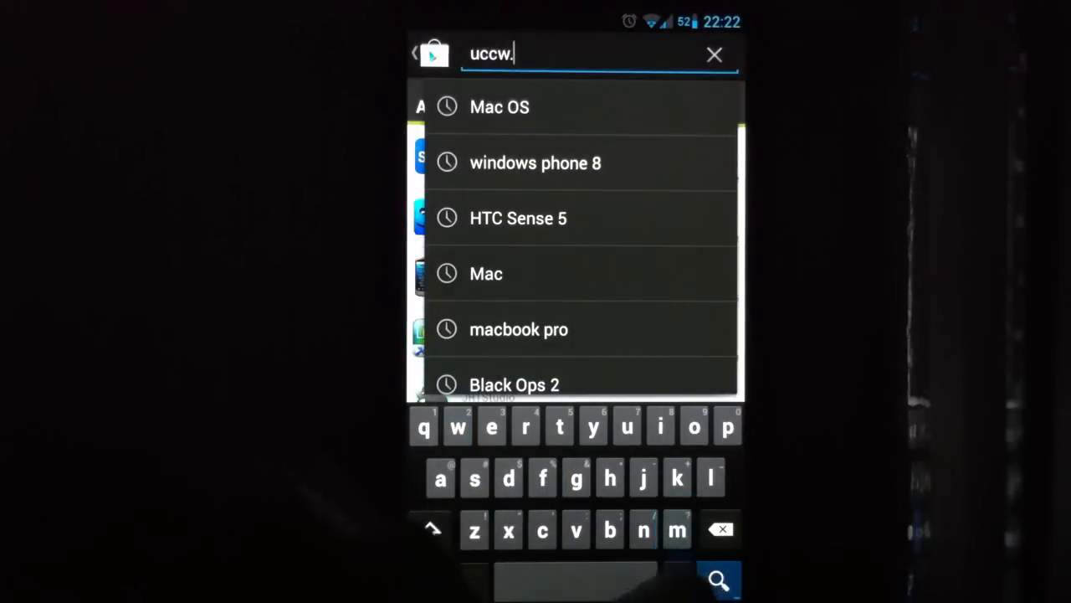
click(718, 579)
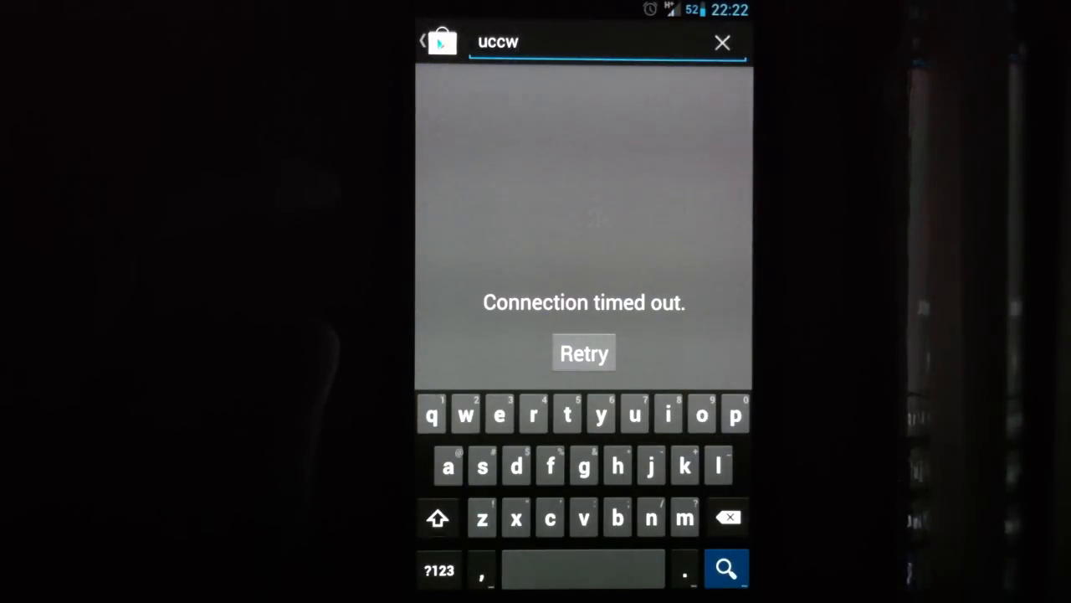
click(583, 352)
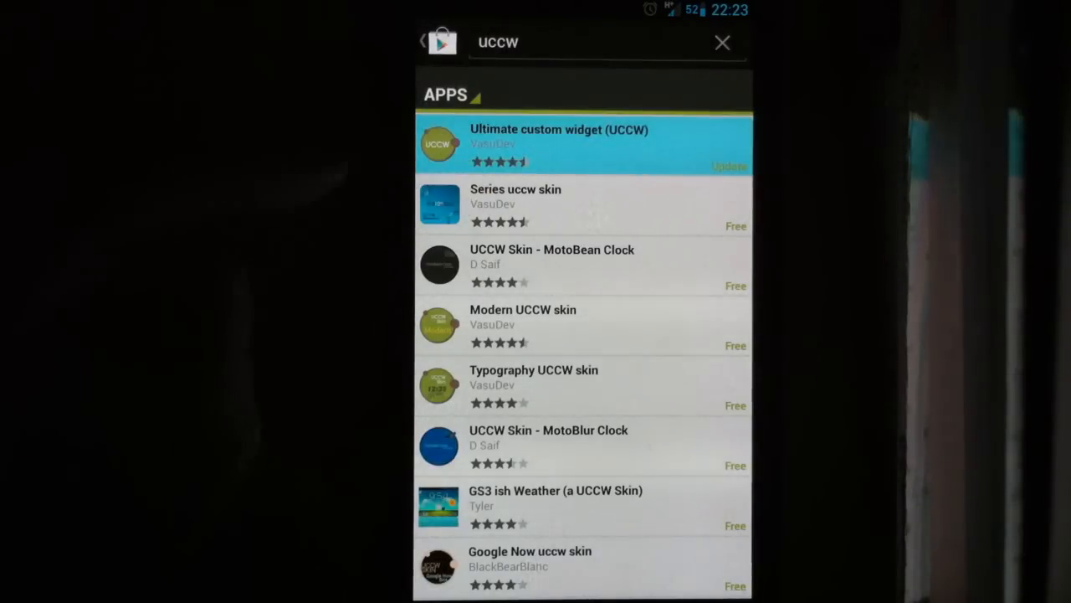
View the Ultimate custom widget (UCCW) app details, then begin a fresh store search
click(559, 142)
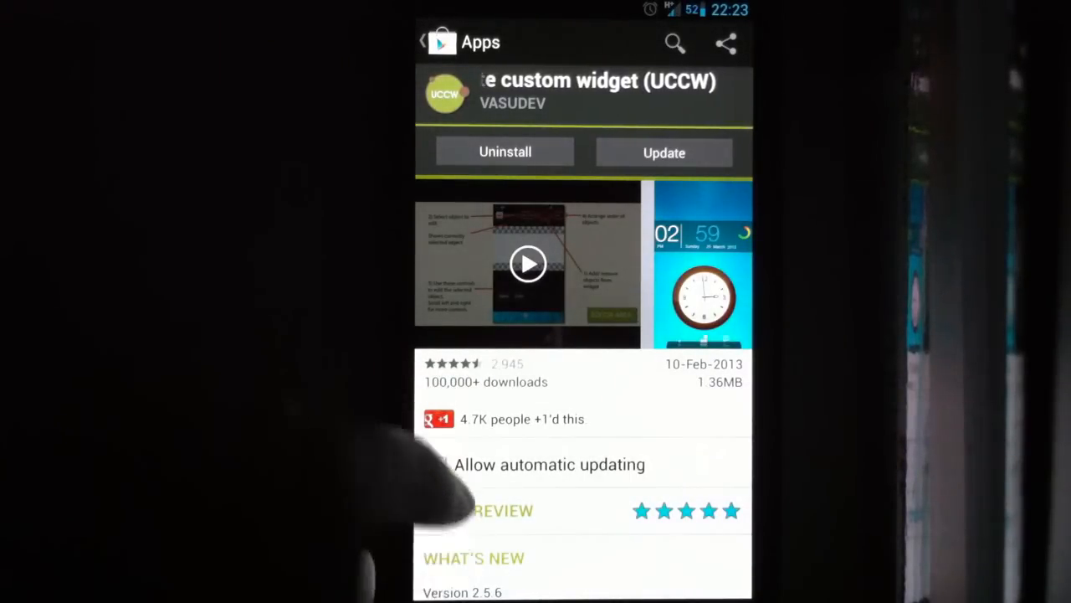
scroll(down, 3)
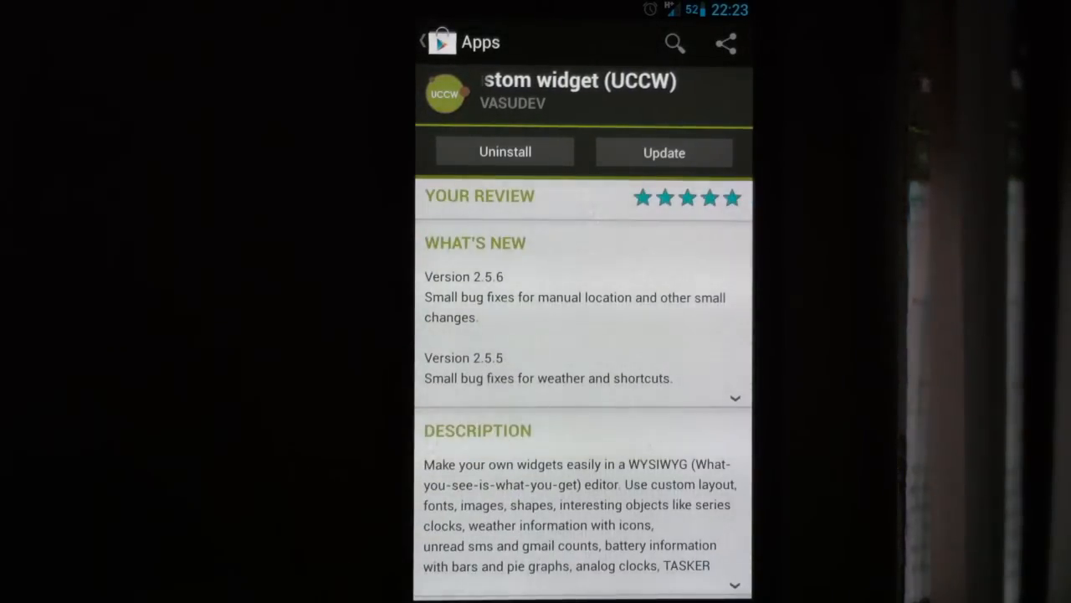
click(675, 43)
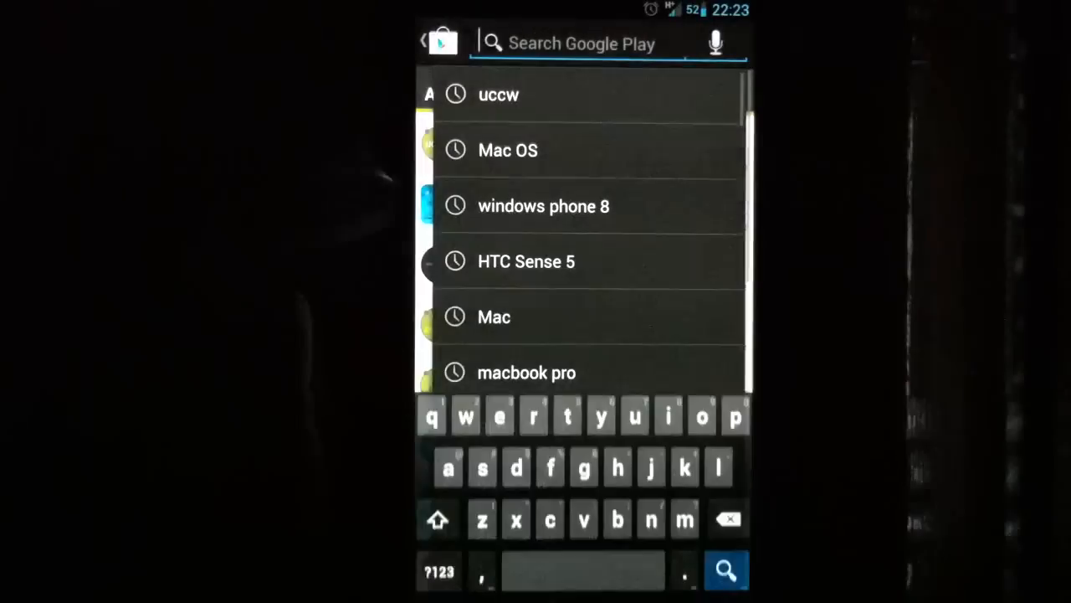
Search for 'nova launcher' and view the installed Nova Launcher app's details
text(nova launcher)
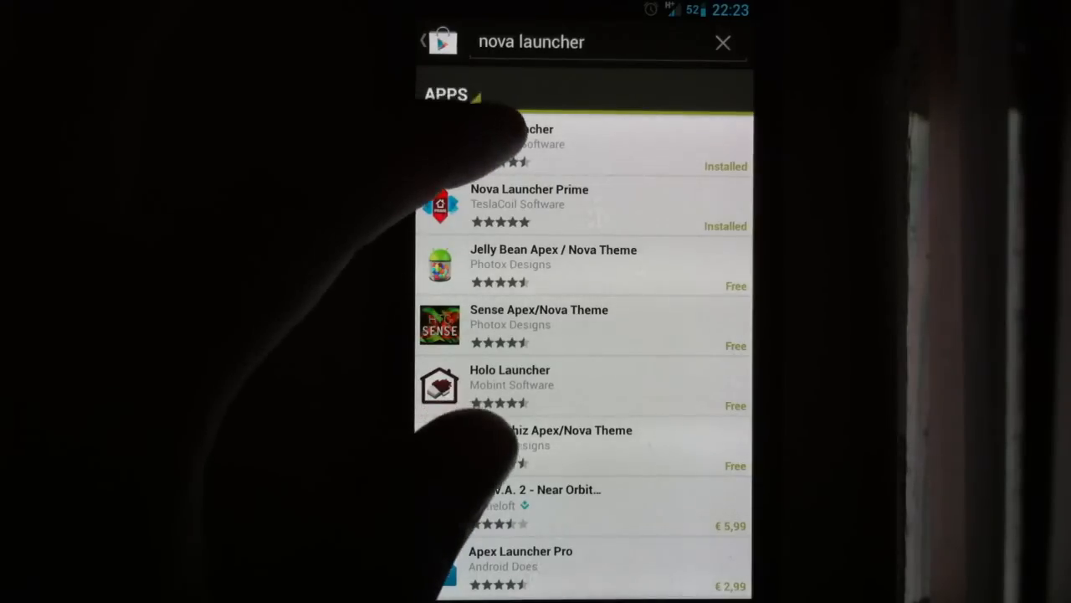
click(515, 142)
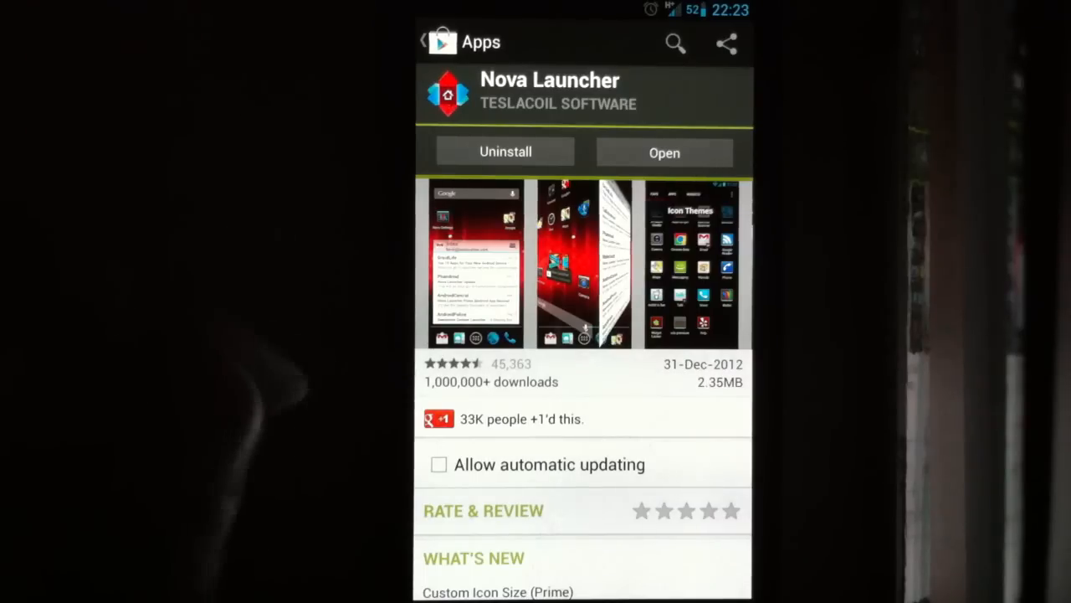
scroll(down, 3)
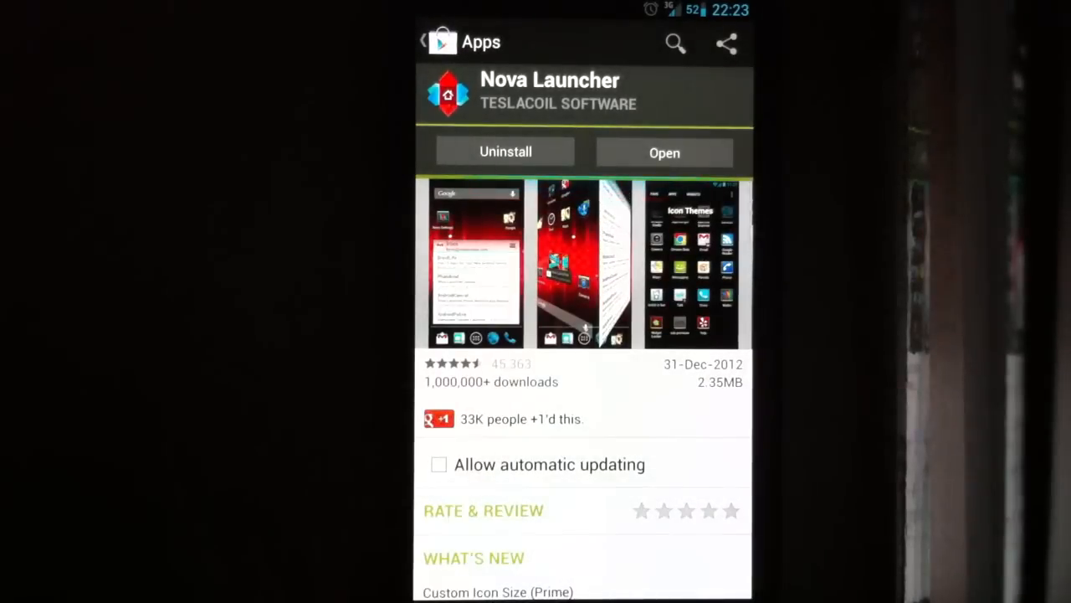
Return to the UCCW results and search for 'Mac OS'
click(425, 43)
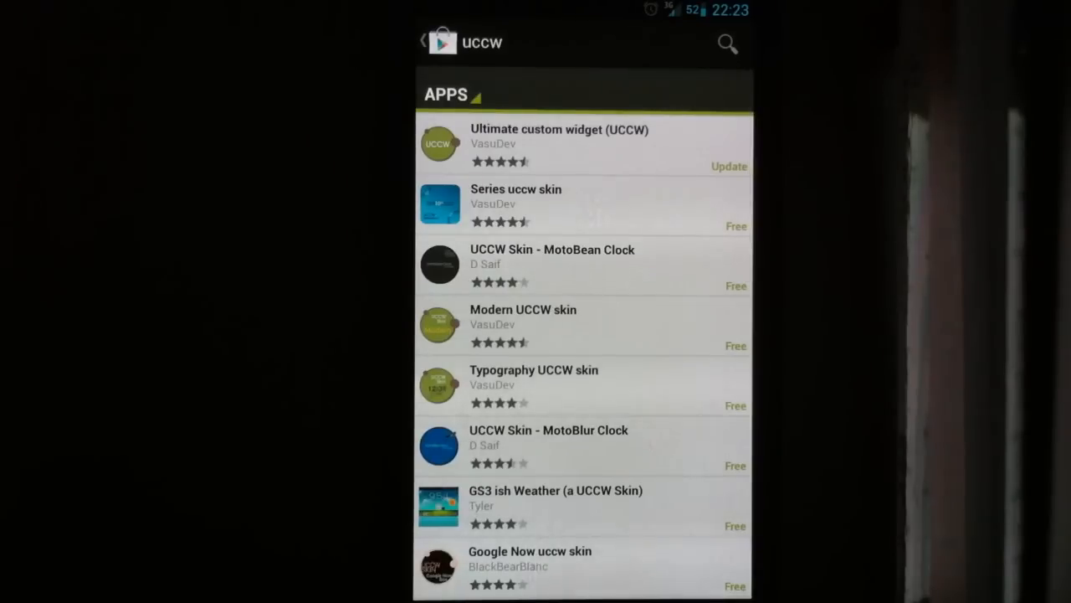
text(Mac OS)
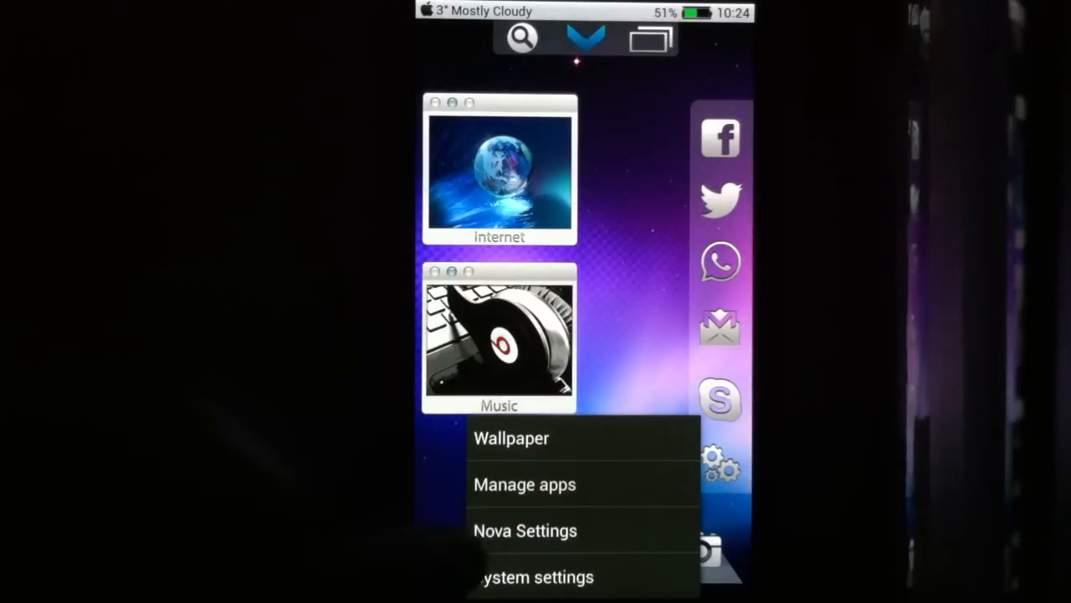
Review Nova Settings' Desktop options including Infinite Scroll and Resize all widgets
click(525, 529)
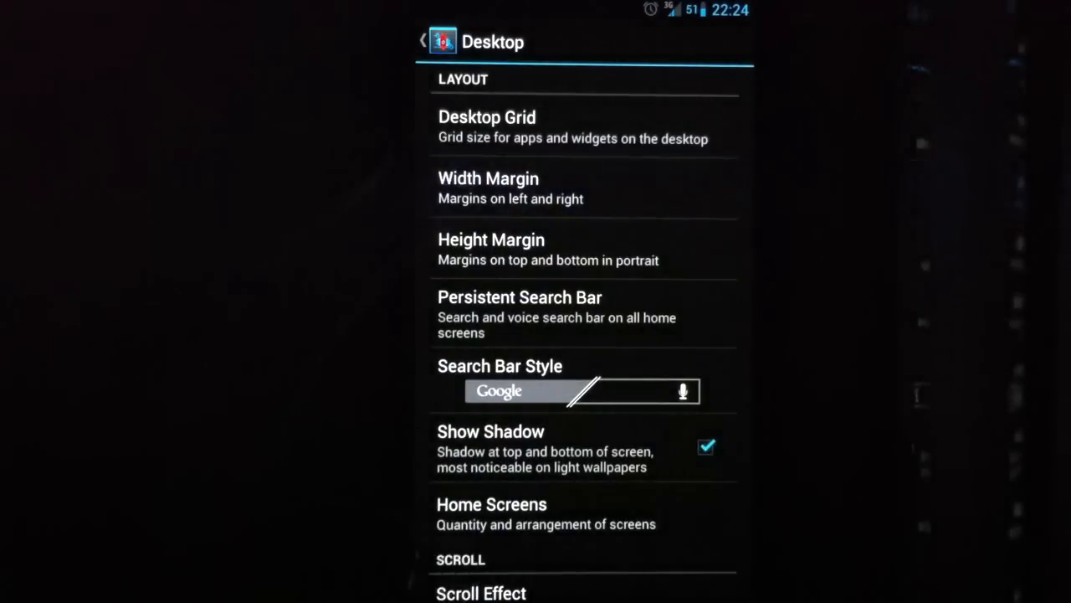
click(487, 179)
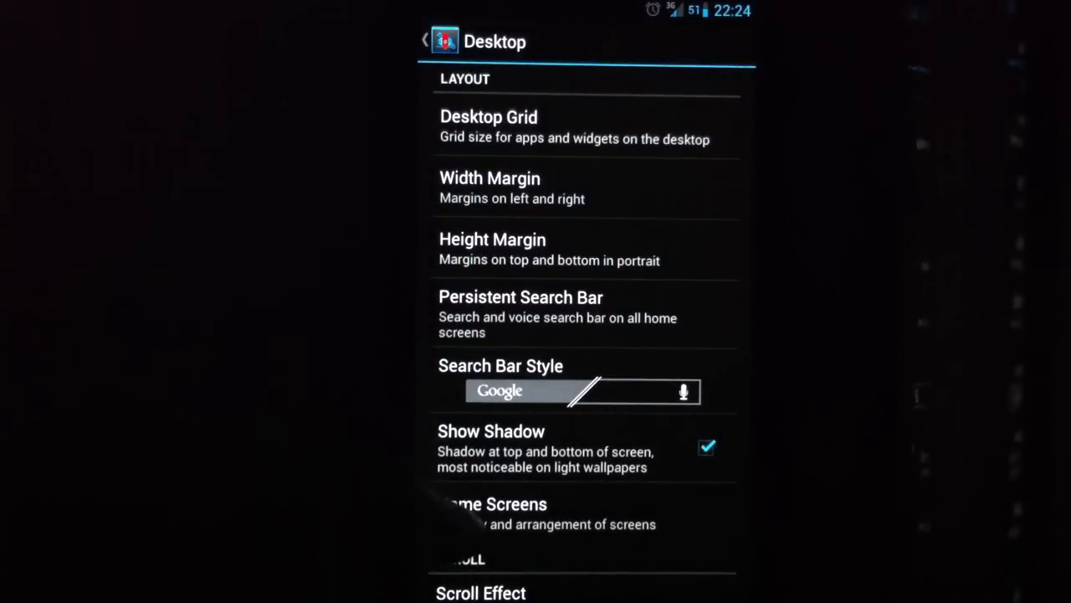
scroll(down, 3)
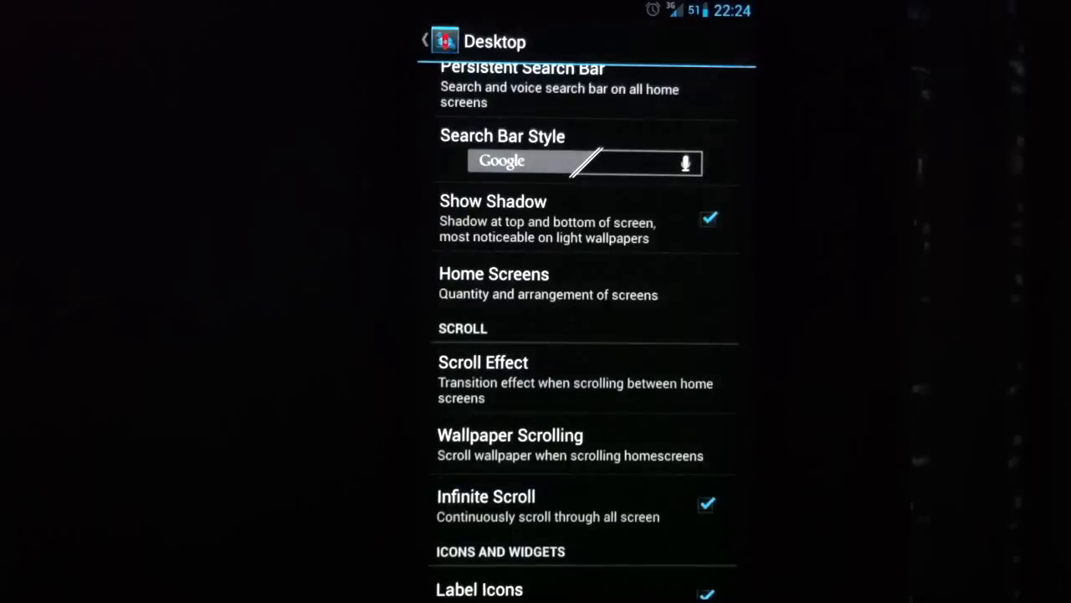
scroll(down, 3)
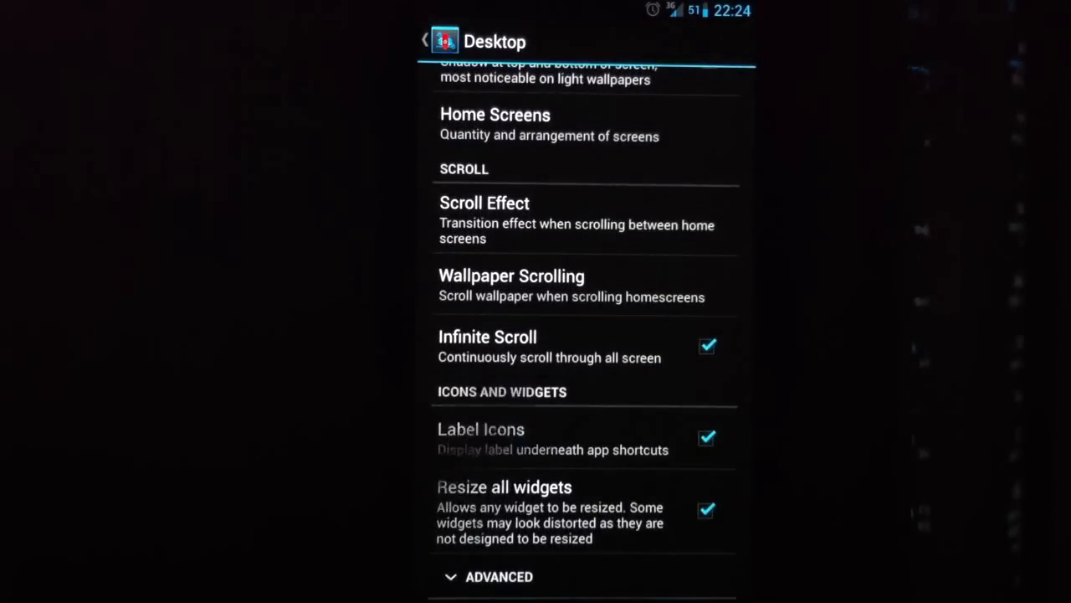
scroll(down, 3)
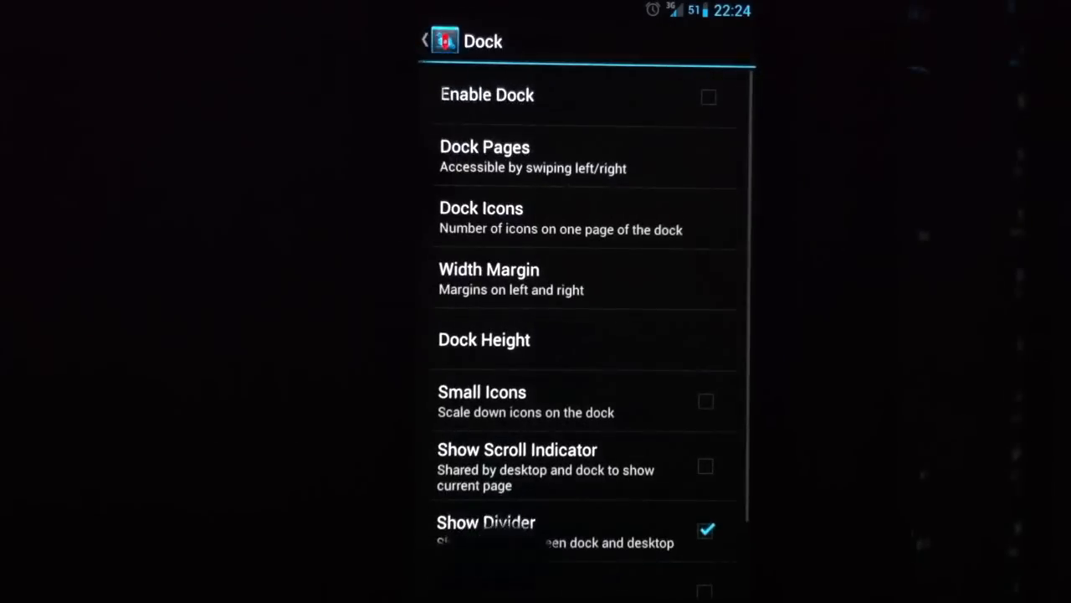
Check the Dock settings (dock disabled, divider on) and return to the main settings list
scroll(down, 3)
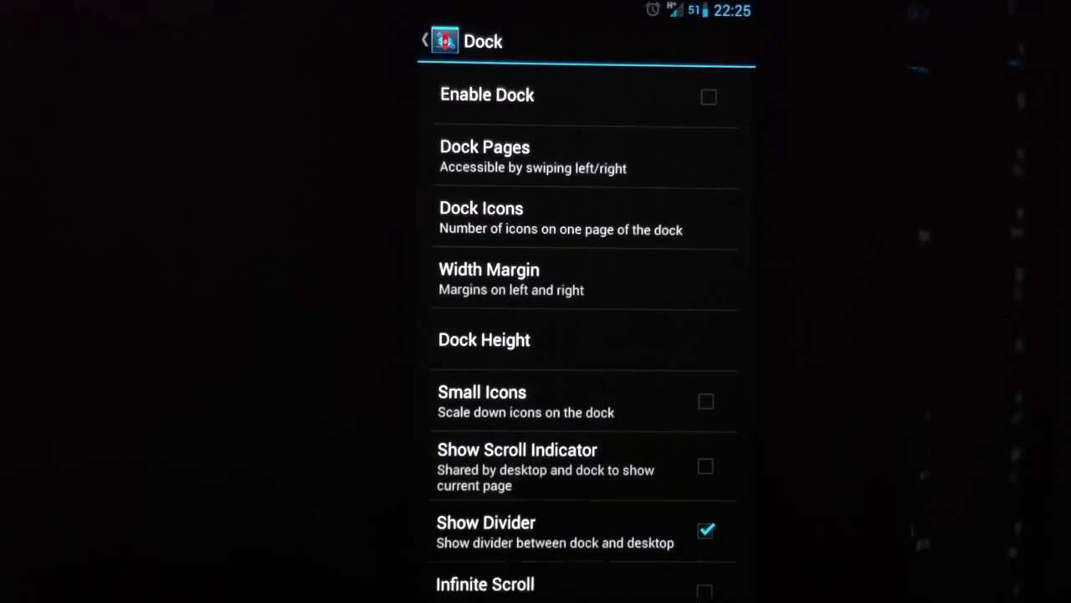
click(424, 40)
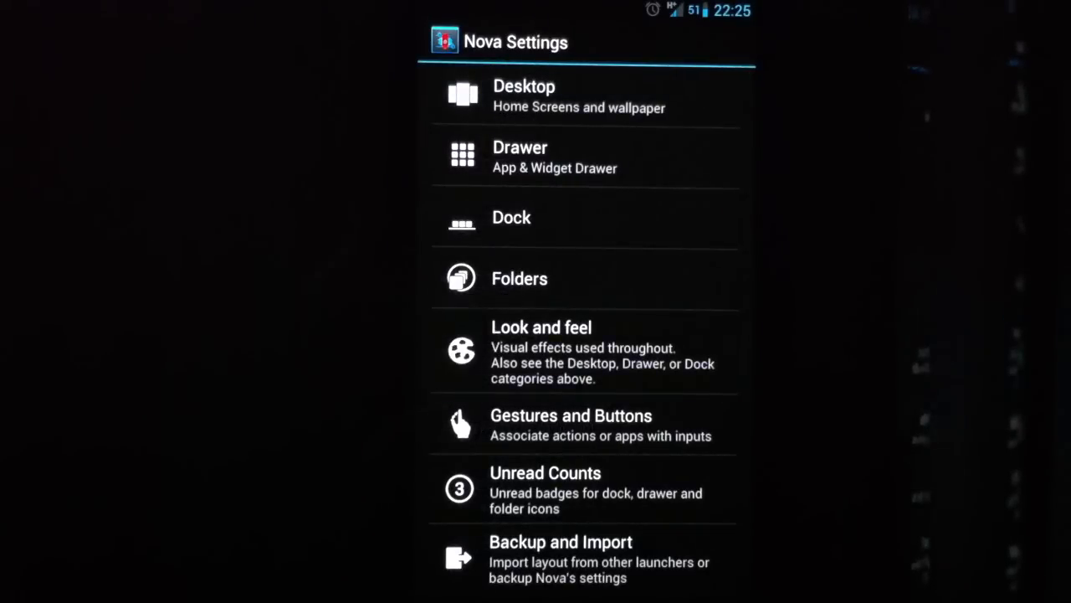
View the Look and feel settings, then go to the home screen and wallpaper options
click(541, 327)
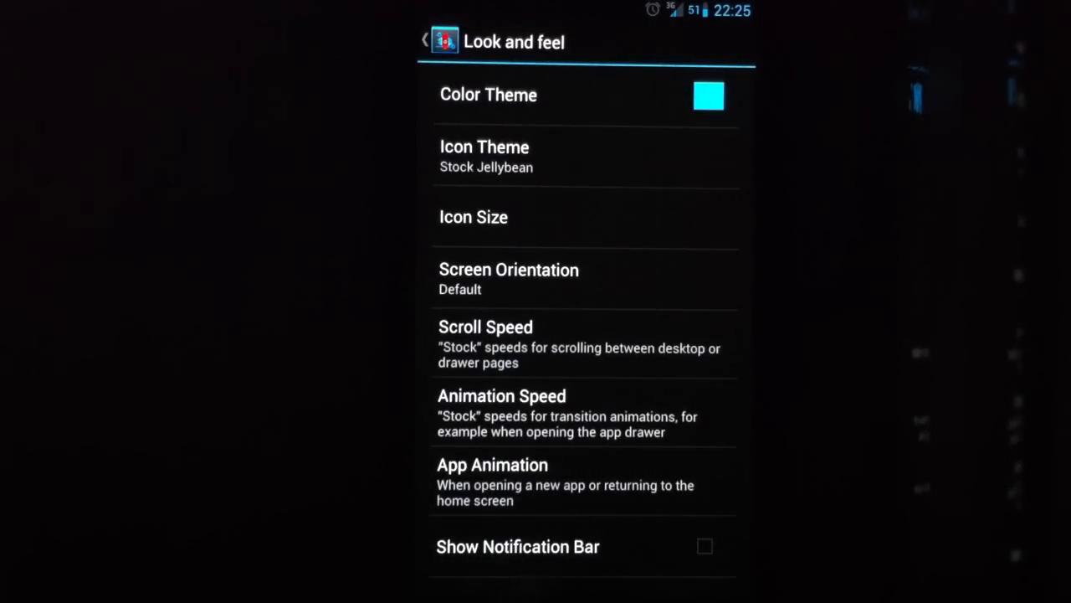
click(425, 40)
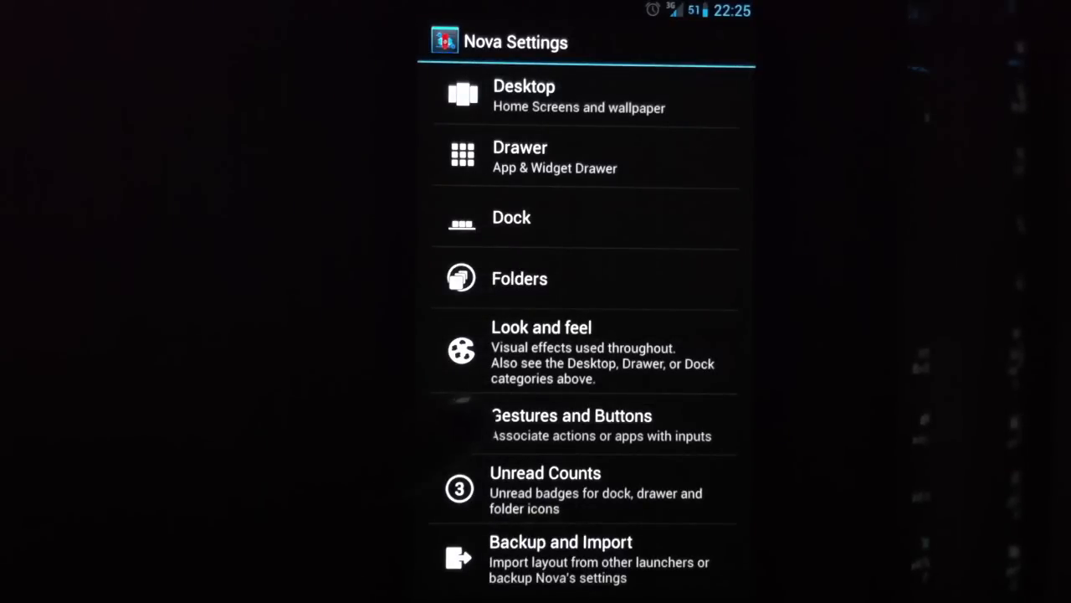
click(572, 425)
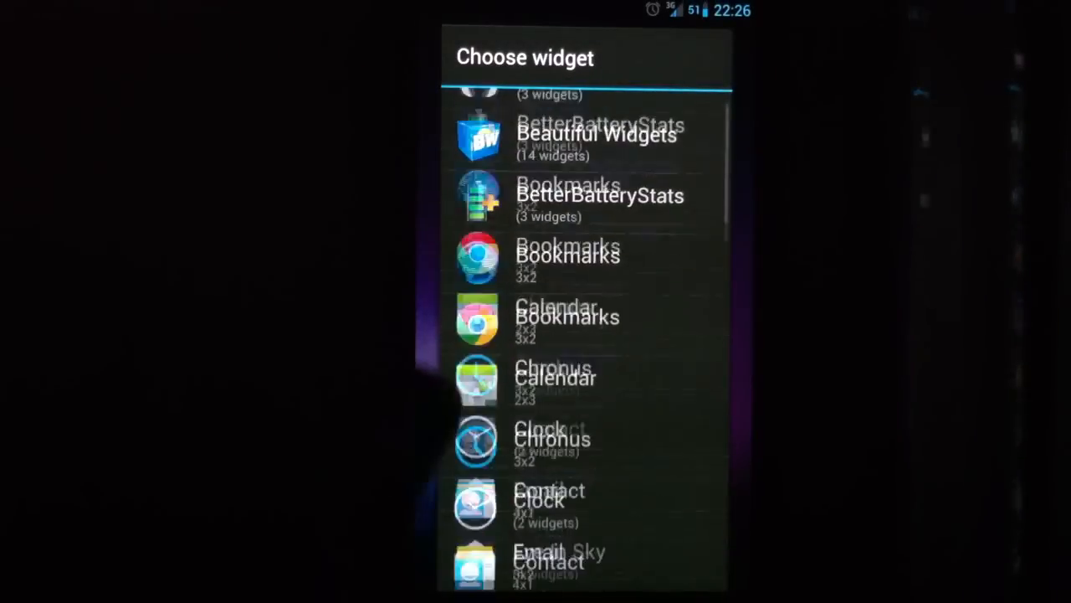
Choose Ultimate custom widget (UCCW) from the widget list and pick a widget size
scroll(down, 3)
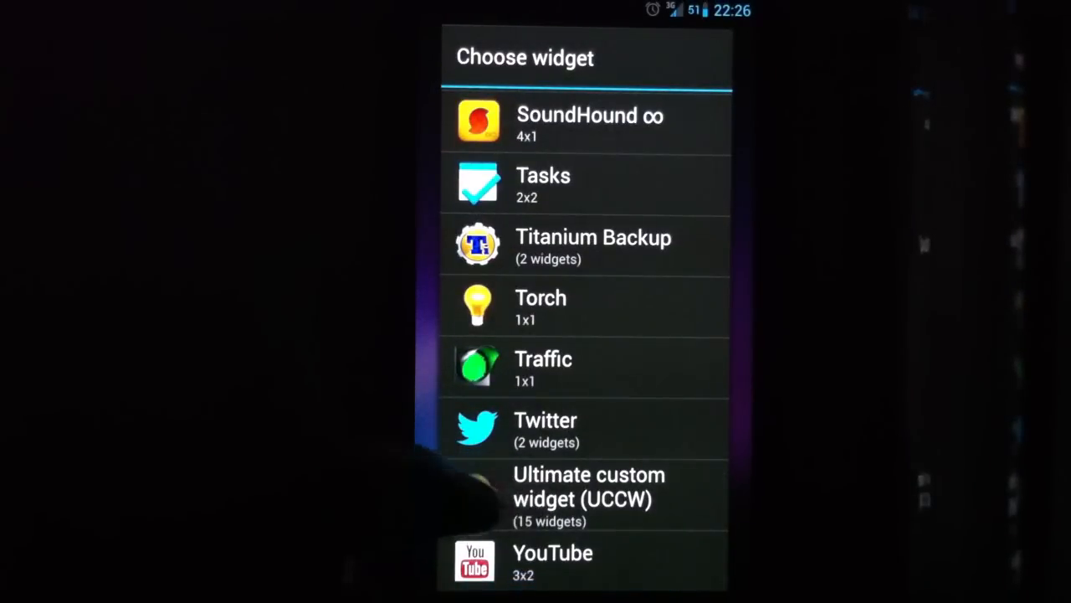
click(589, 498)
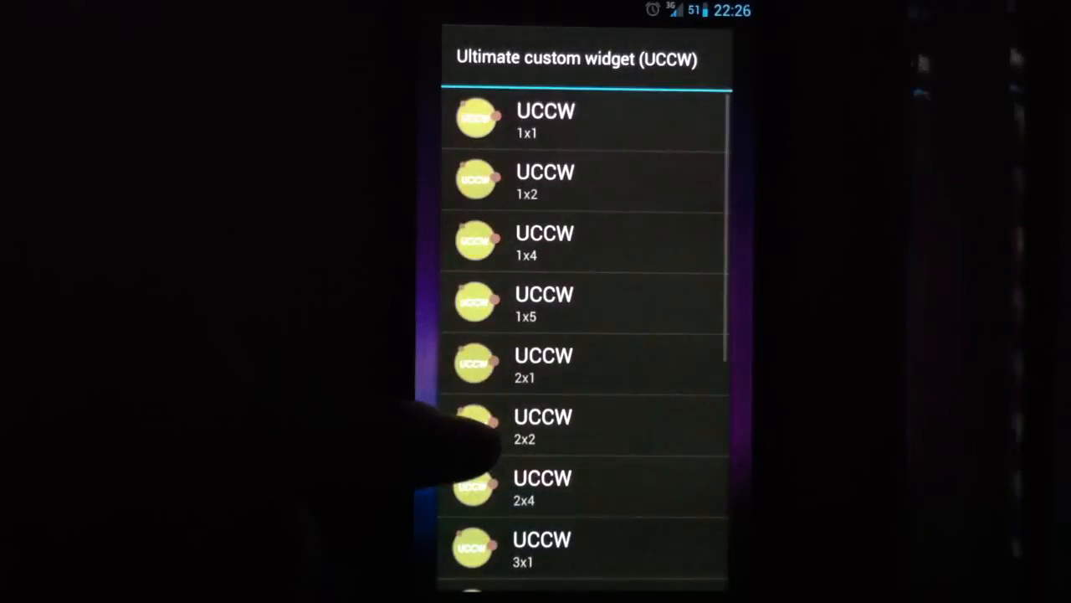
scroll(down, 3)
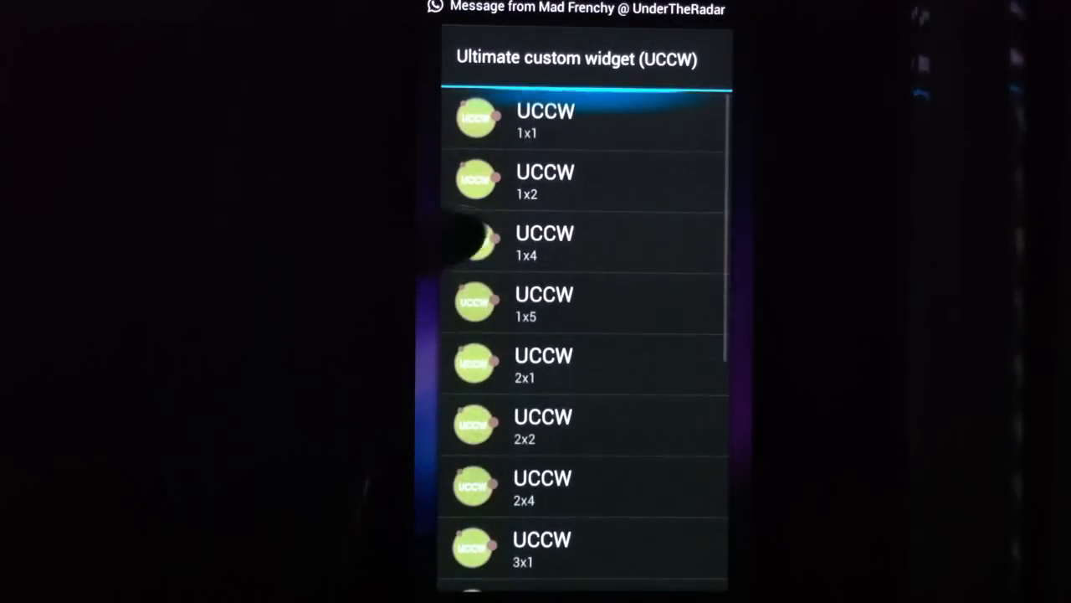
click(544, 243)
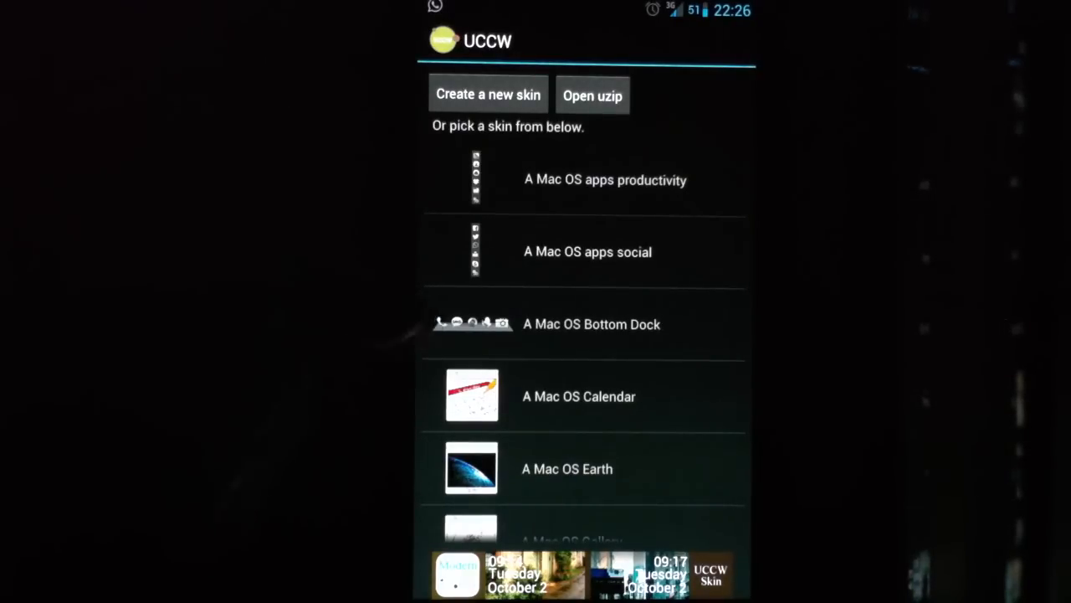
Browse through the Mac OS skins in UCCW's skin picker
scroll(down, 3)
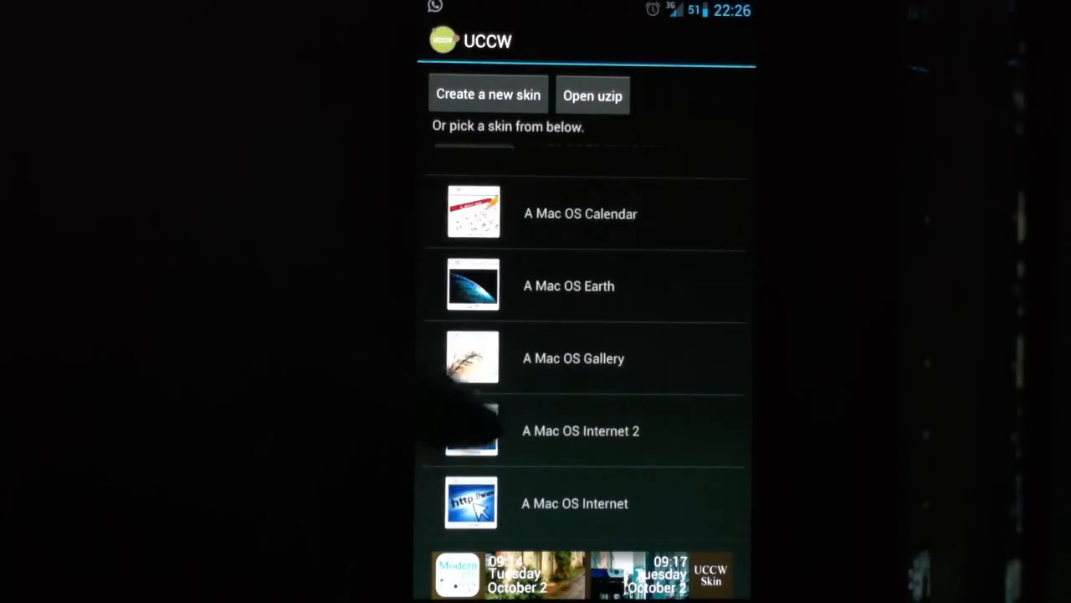
scroll(down, 3)
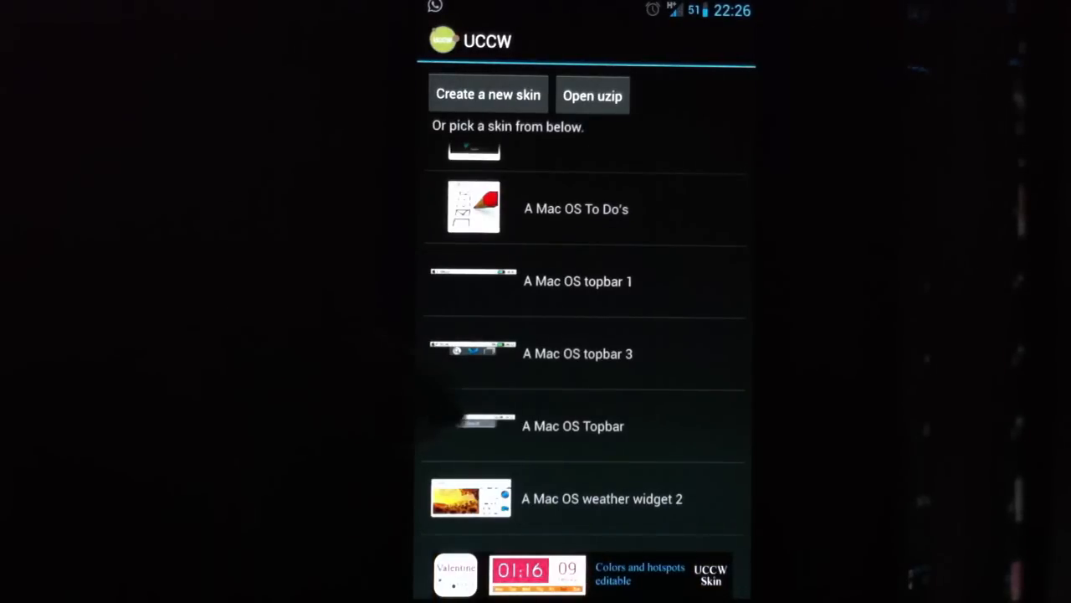
scroll(down, 3)
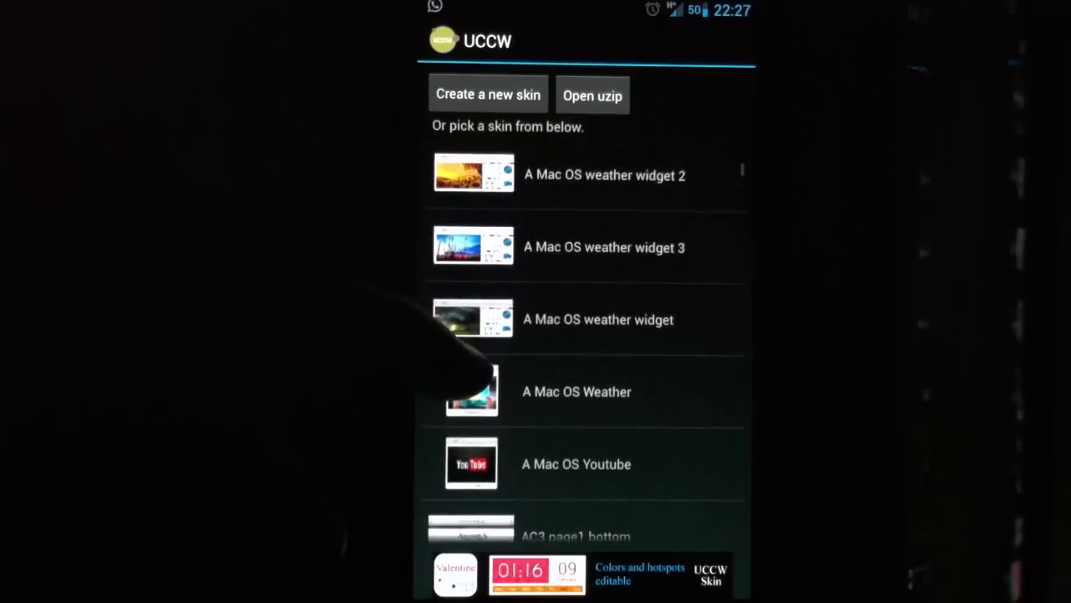
scroll(down, 3)
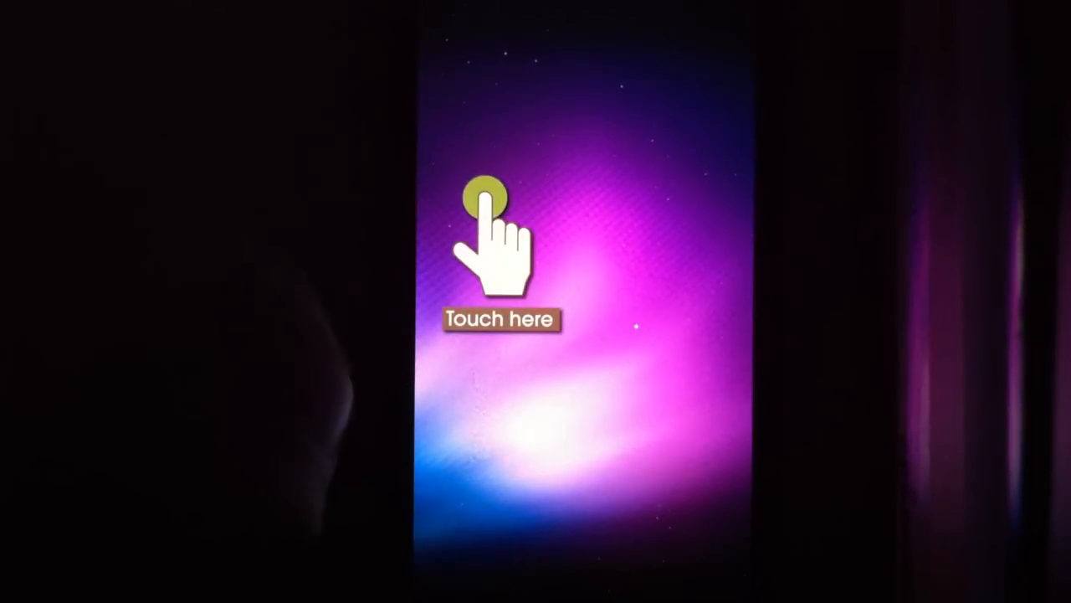
click(484, 201)
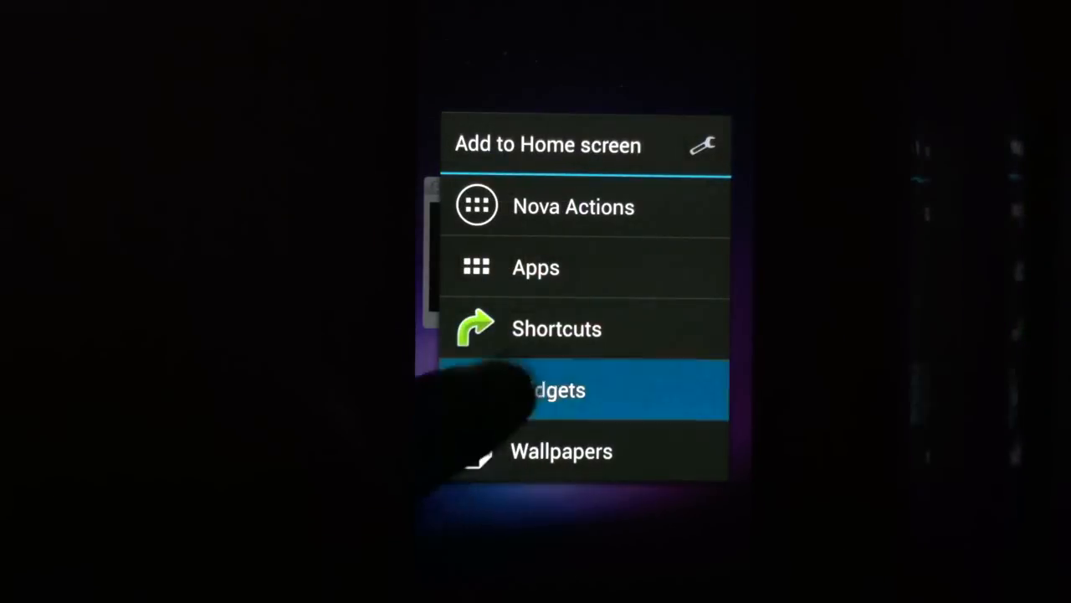
Add a UCCW widget with a Mac OS topbar skin showing weather, battery and time
click(553, 389)
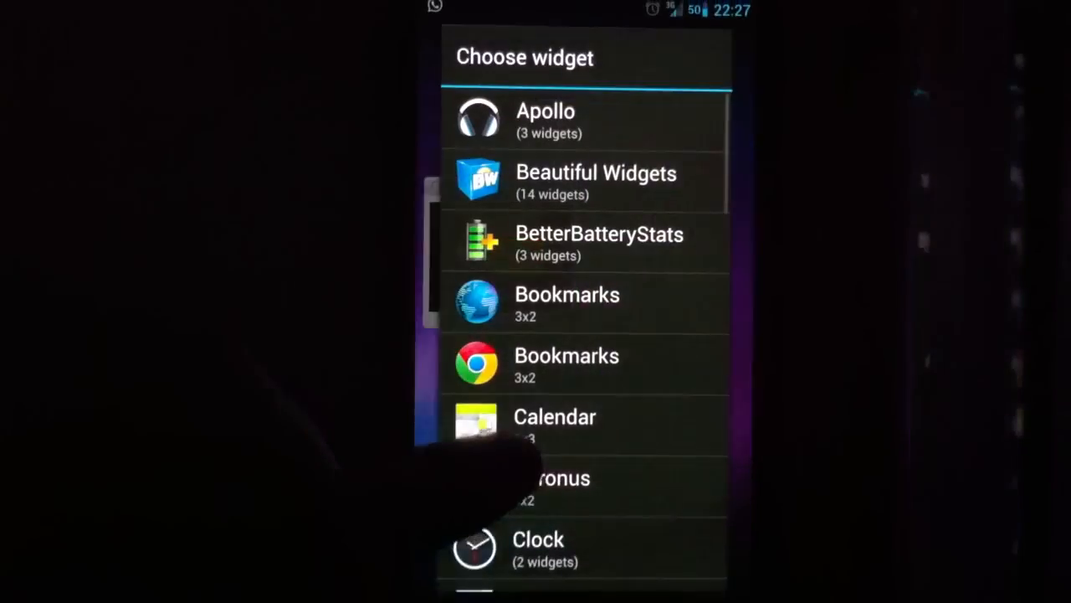
scroll(down, 3)
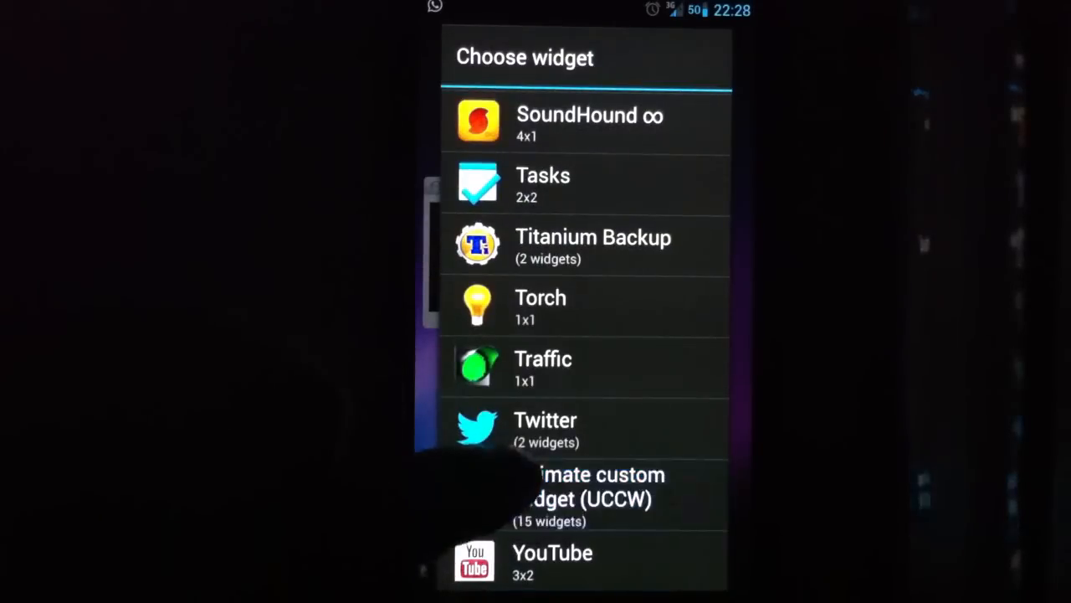
click(586, 498)
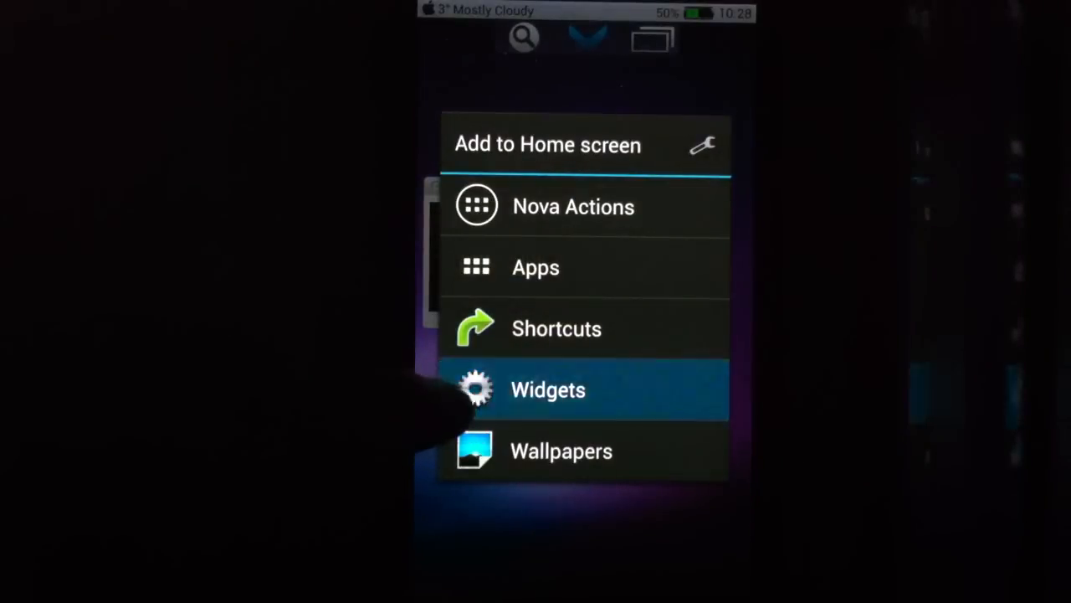
Bring up the widget chooser to reach the UCCW widget collection
click(548, 389)
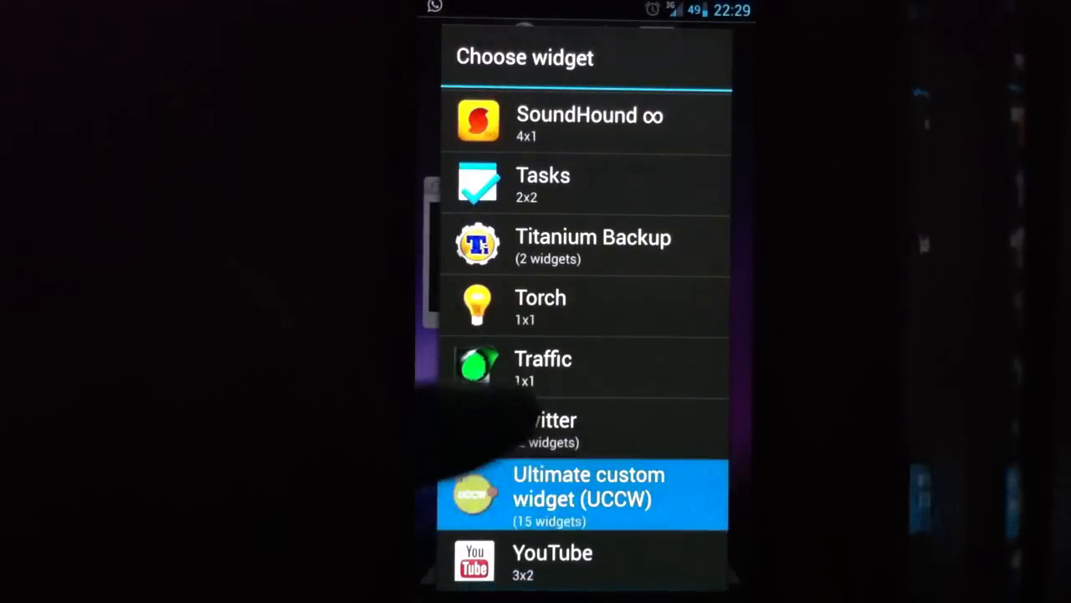
Place a UCCW dock widget of the chosen size with a Mac OS skin on the home screen
click(582, 494)
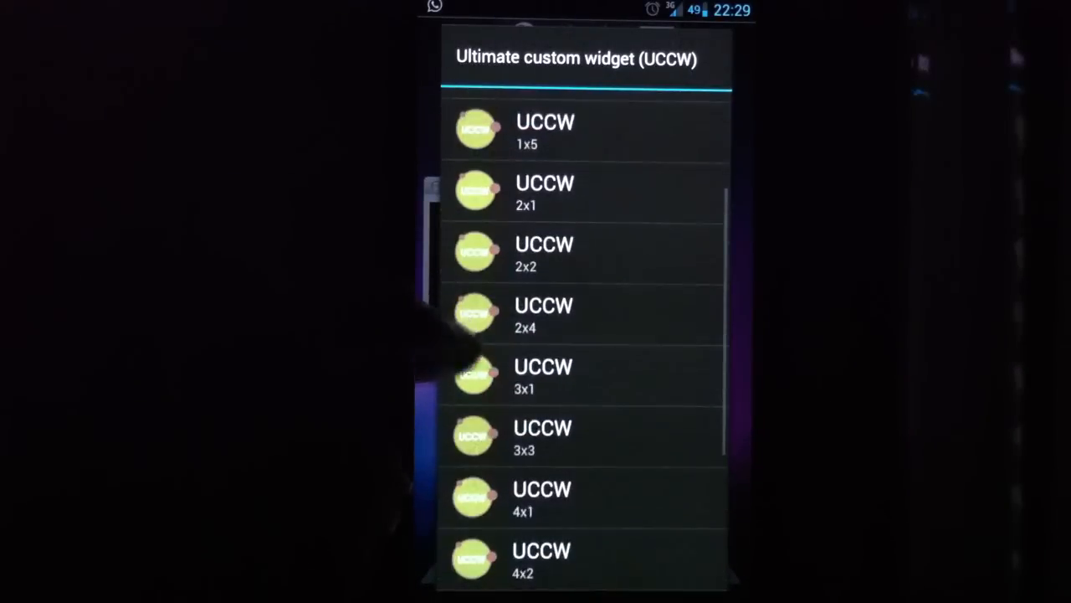
scroll(down, 3)
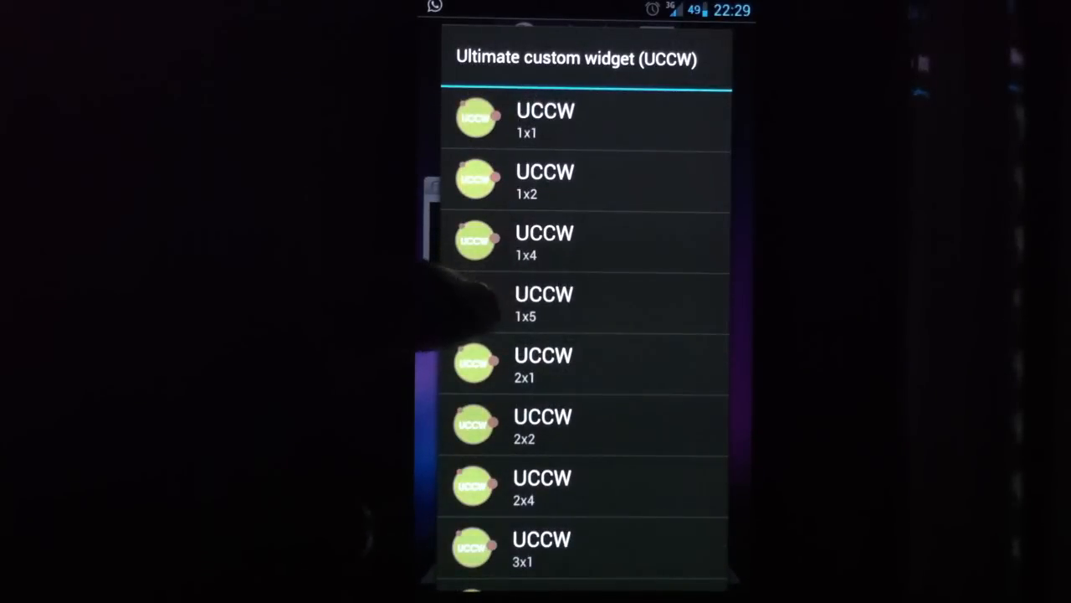
click(544, 117)
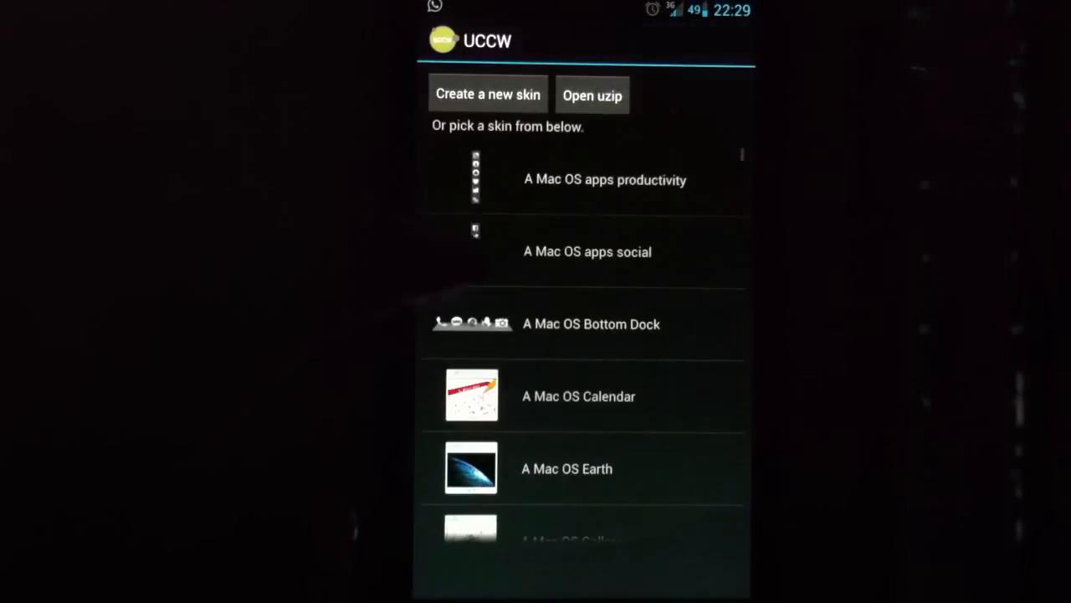
click(591, 324)
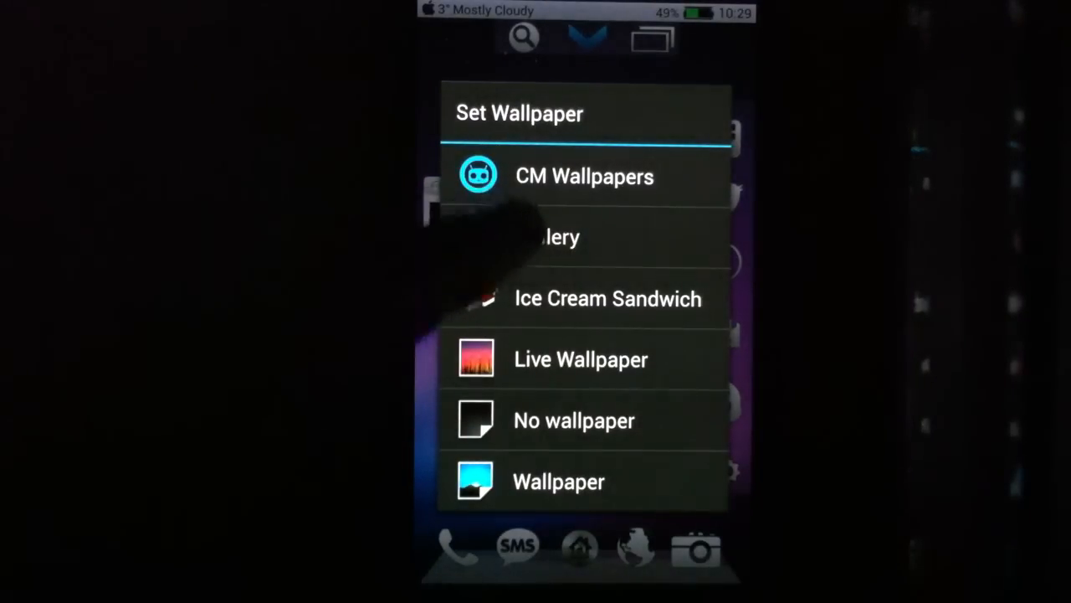
Set the red Xperia wave image from the Gallery, cropped, as the wallpaper
click(552, 237)
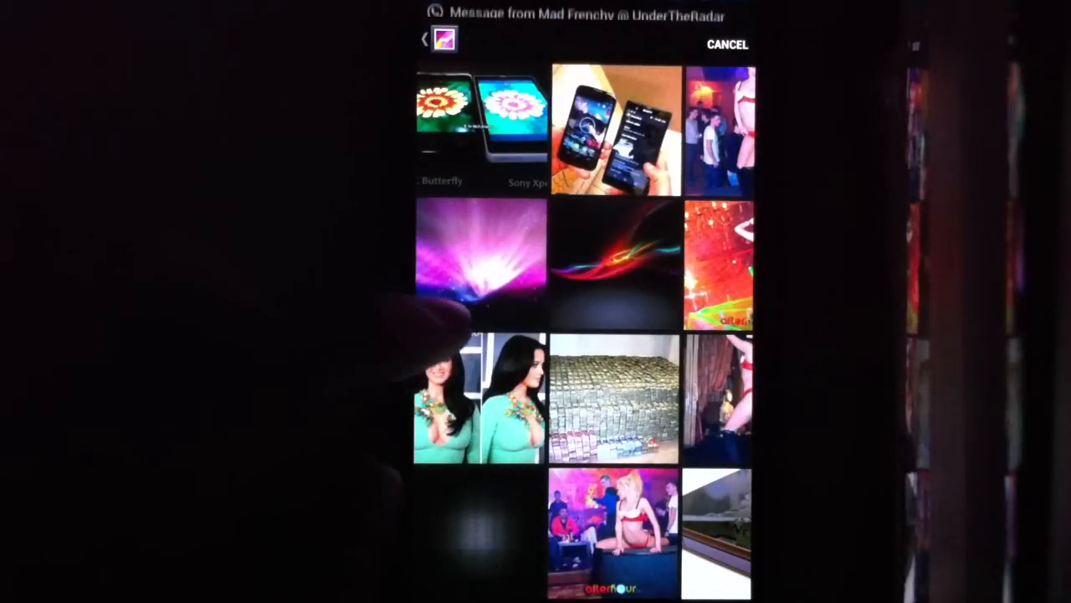
click(617, 264)
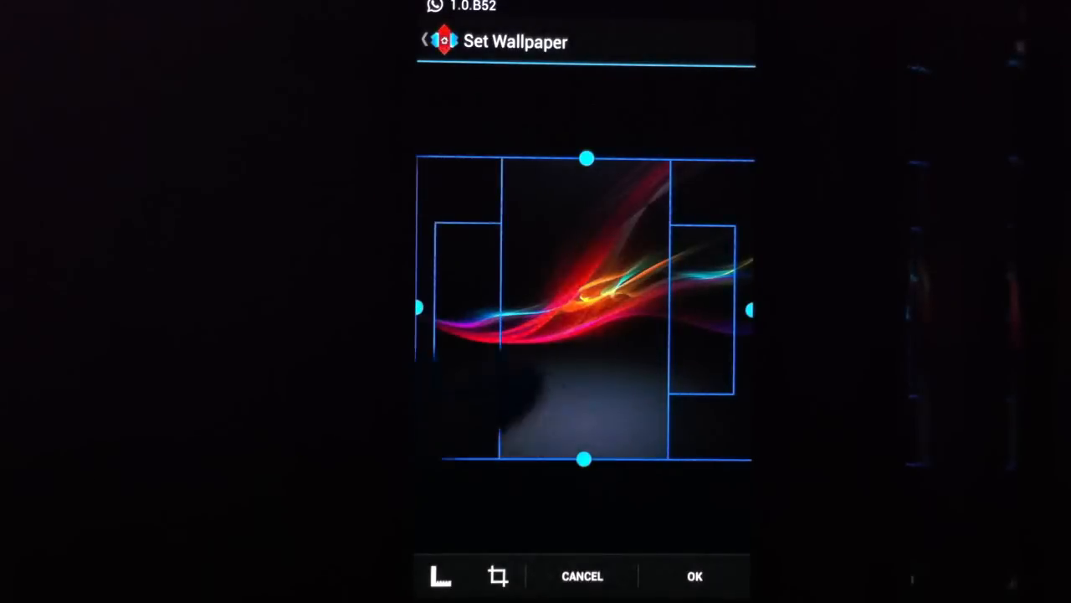
click(694, 575)
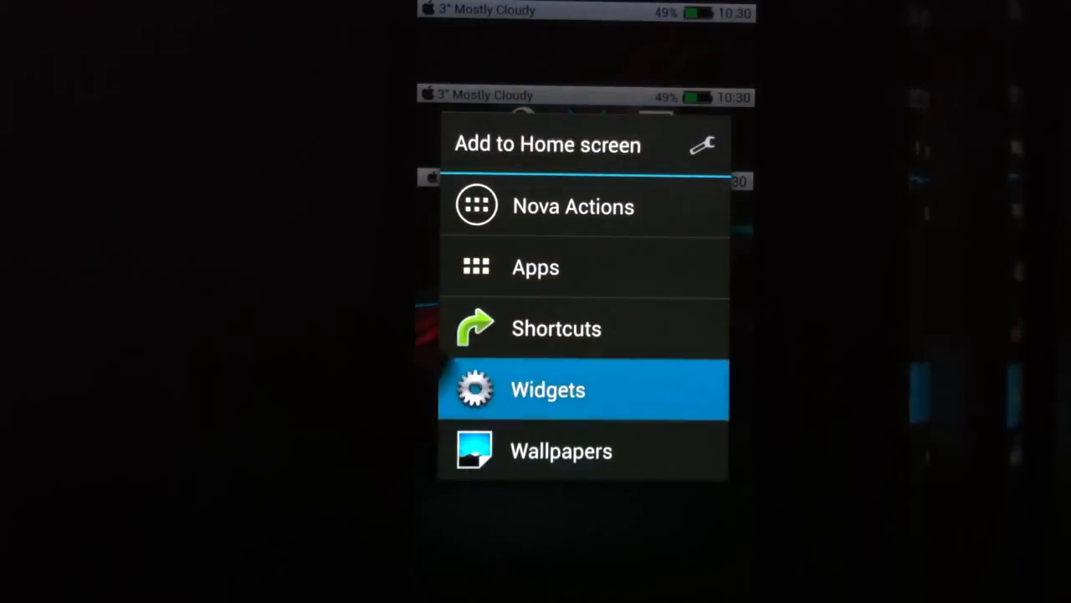
Choose the UCCW collection from the widget list for the next widget
click(548, 389)
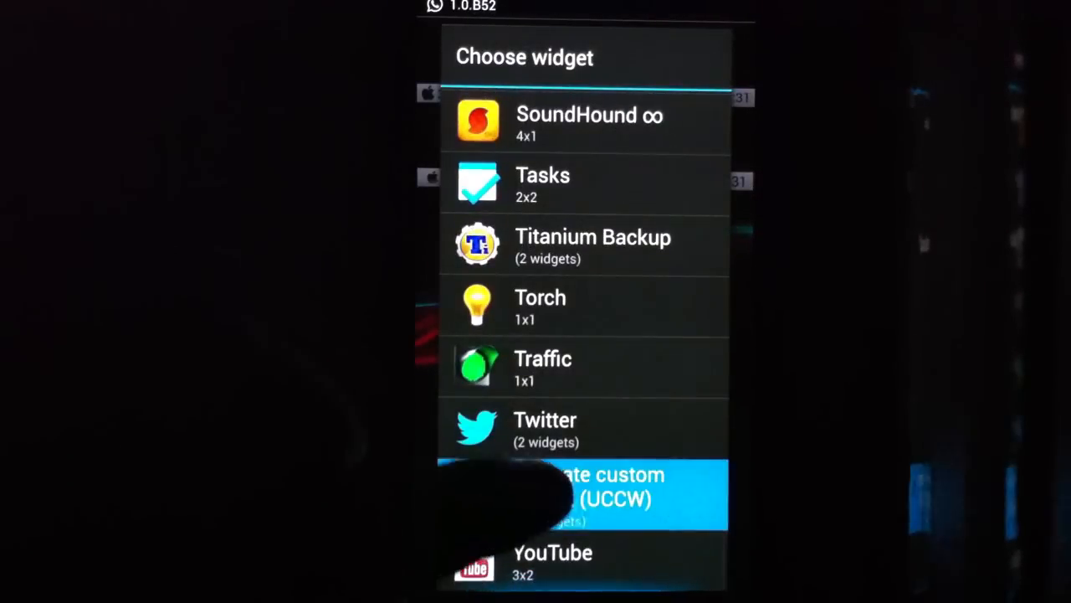
click(586, 494)
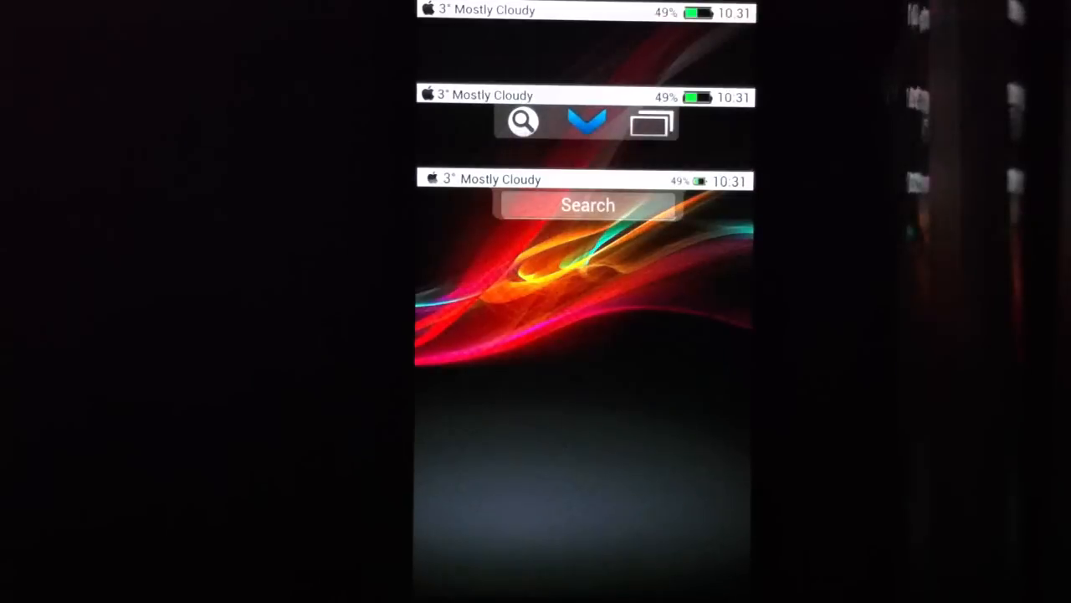